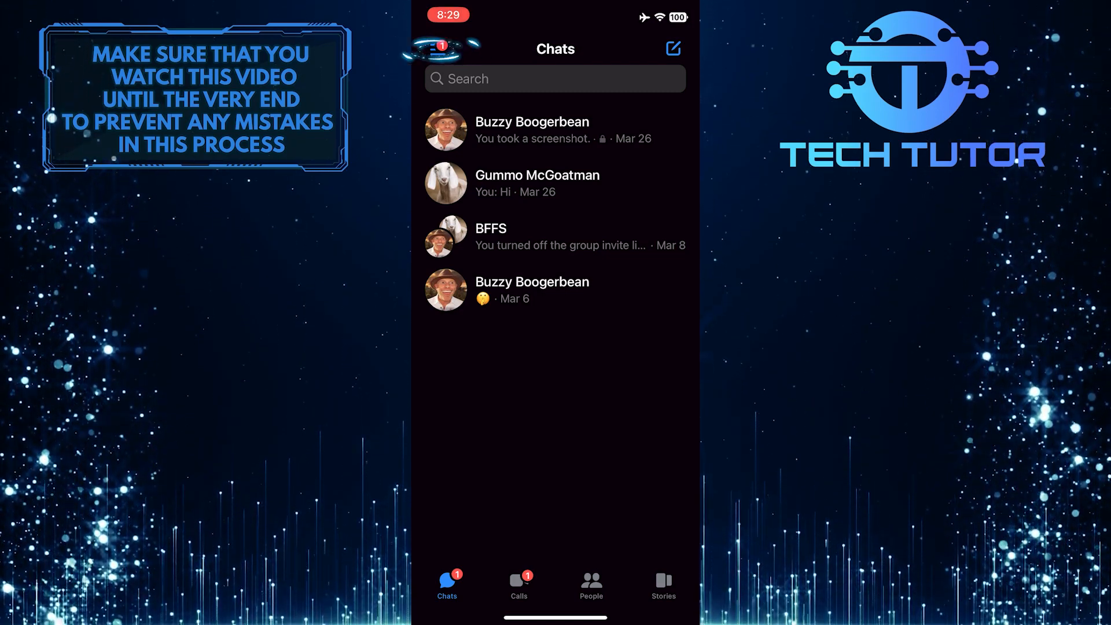
- Reach the account Settings page from the Chats menu via the gear icon
{"action": "left_click", "coordinate": [437, 49]}
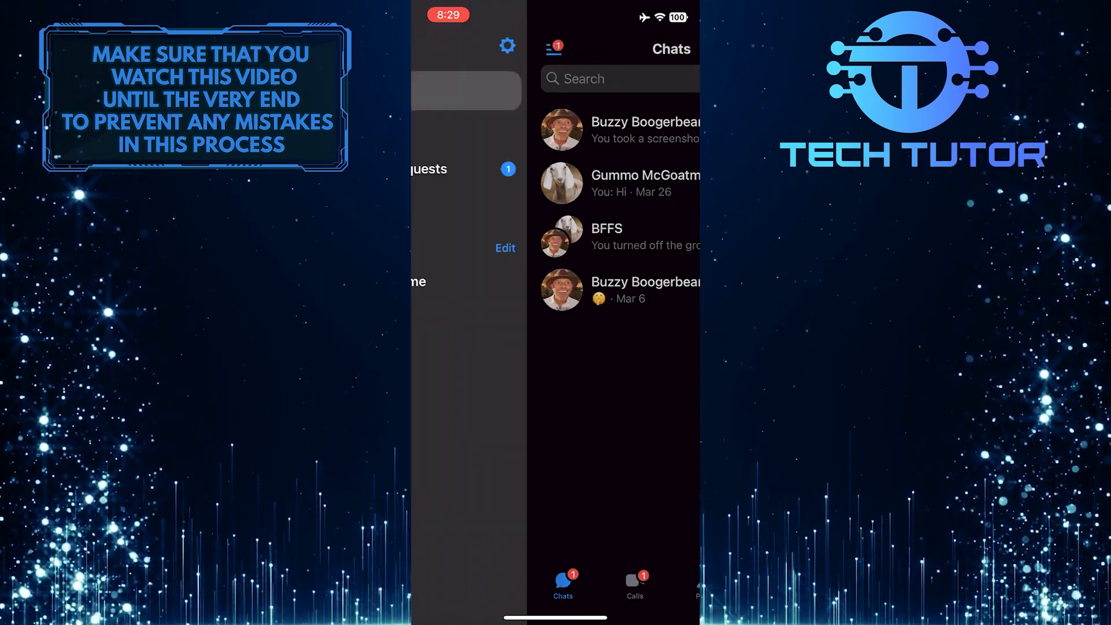
{"action": "left_click", "coordinate": [548, 47]}
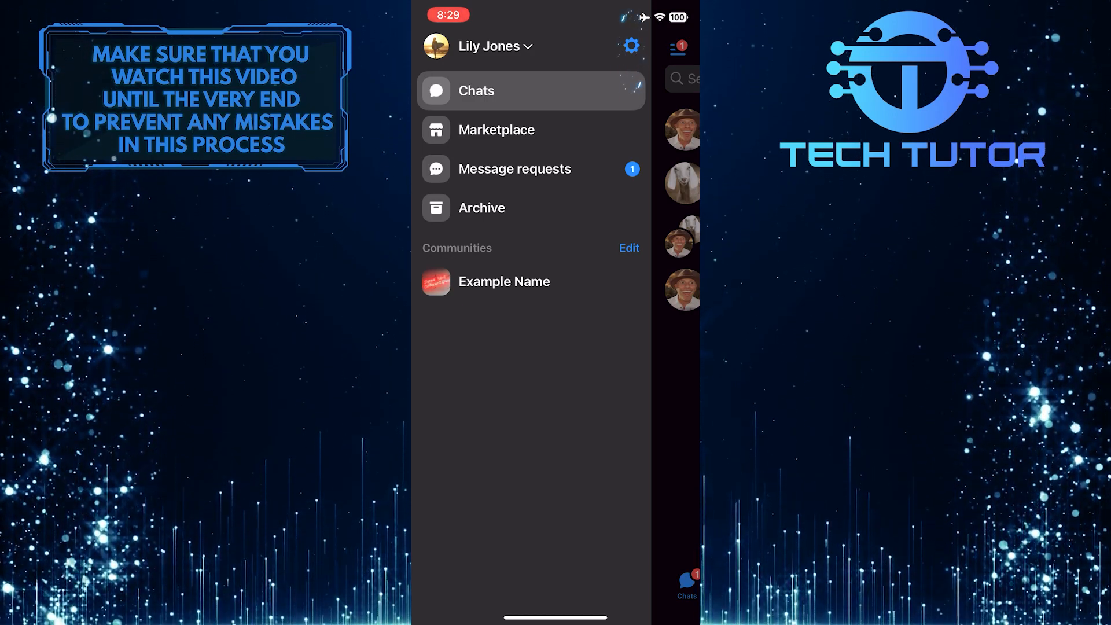
{"action": "left_click", "coordinate": [630, 45]}
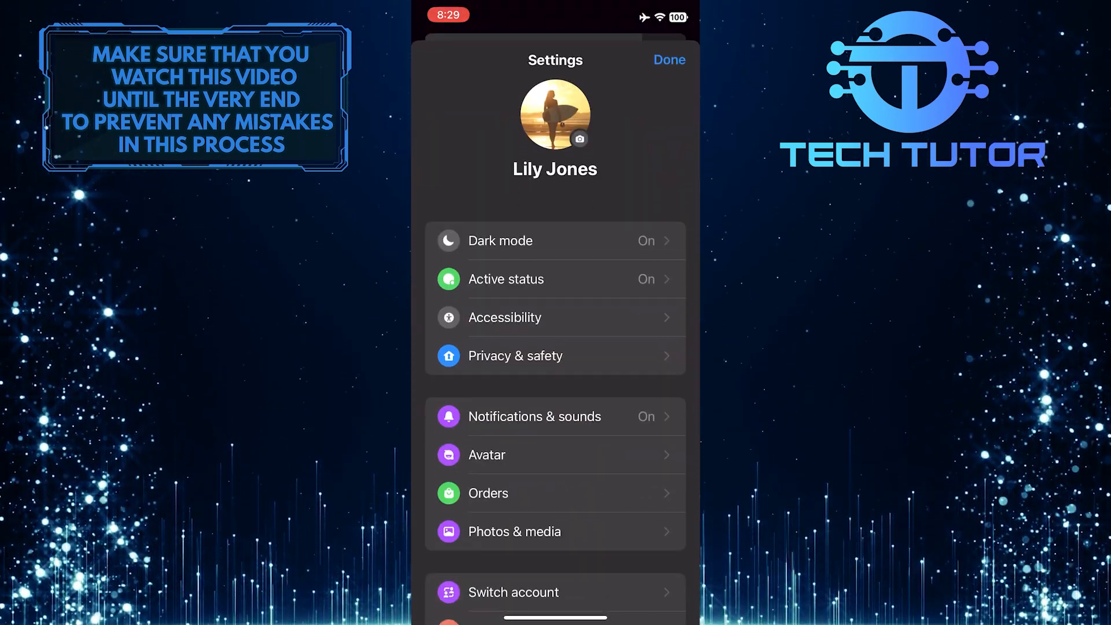
{"action": "left_click", "coordinate": [513, 531]}
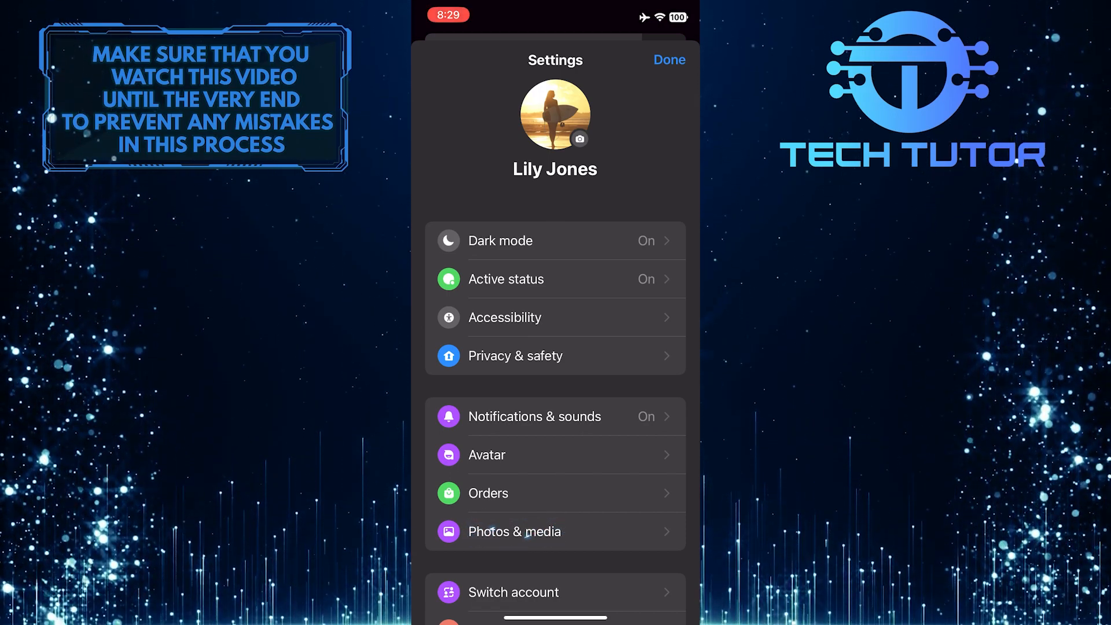
- In Photos & media, switch off 'Save photos and videos' to the device
{"action": "left_click", "coordinate": [512, 531]}
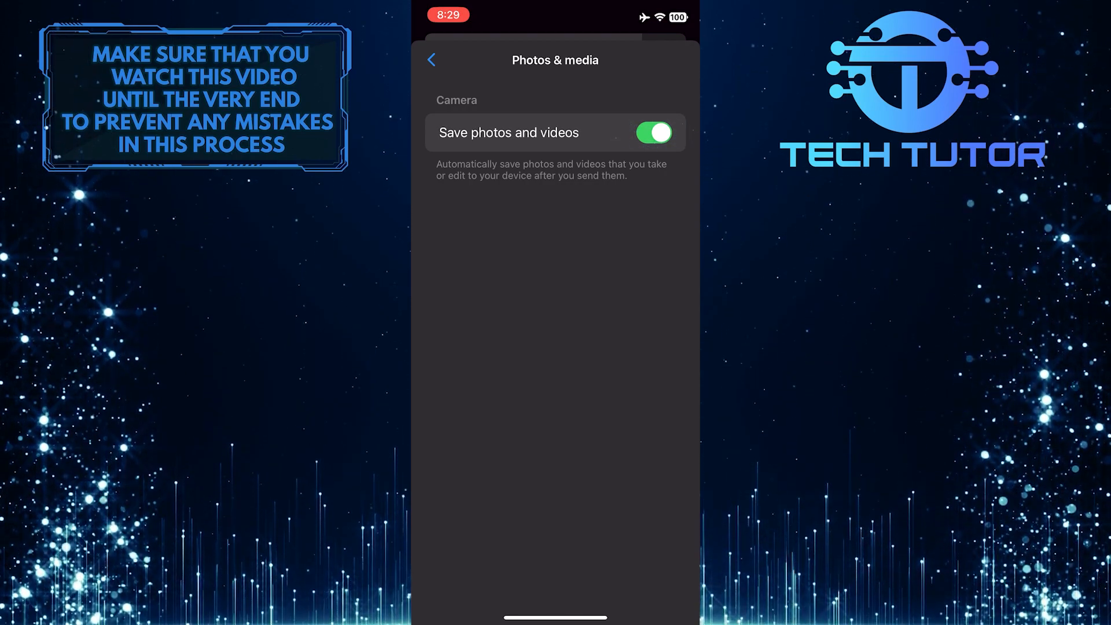
{"action": "left_click", "coordinate": [651, 132]}
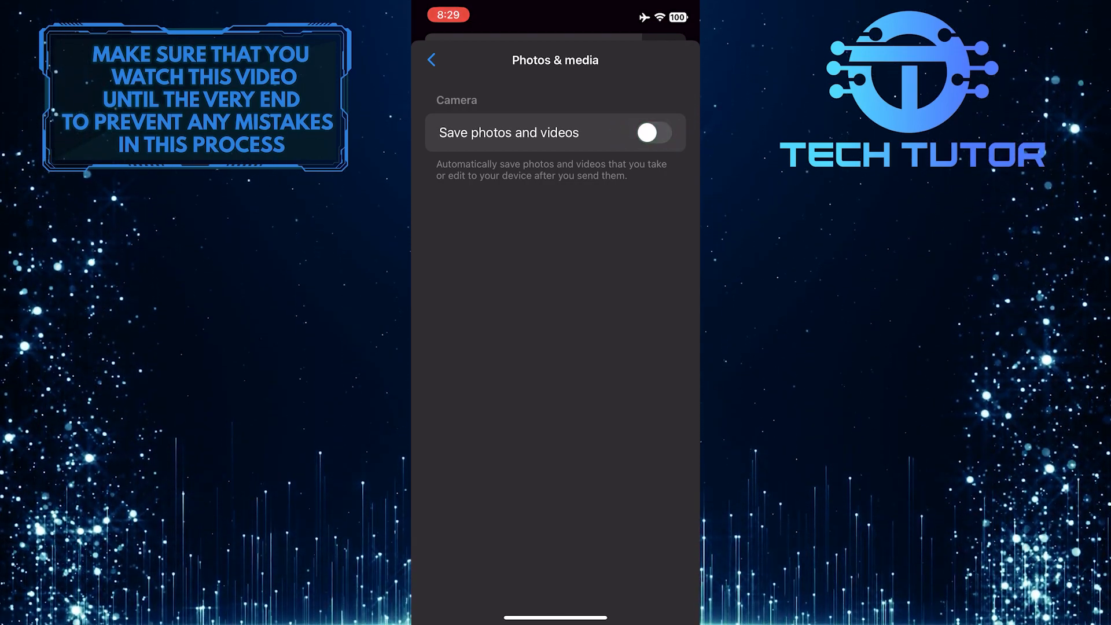